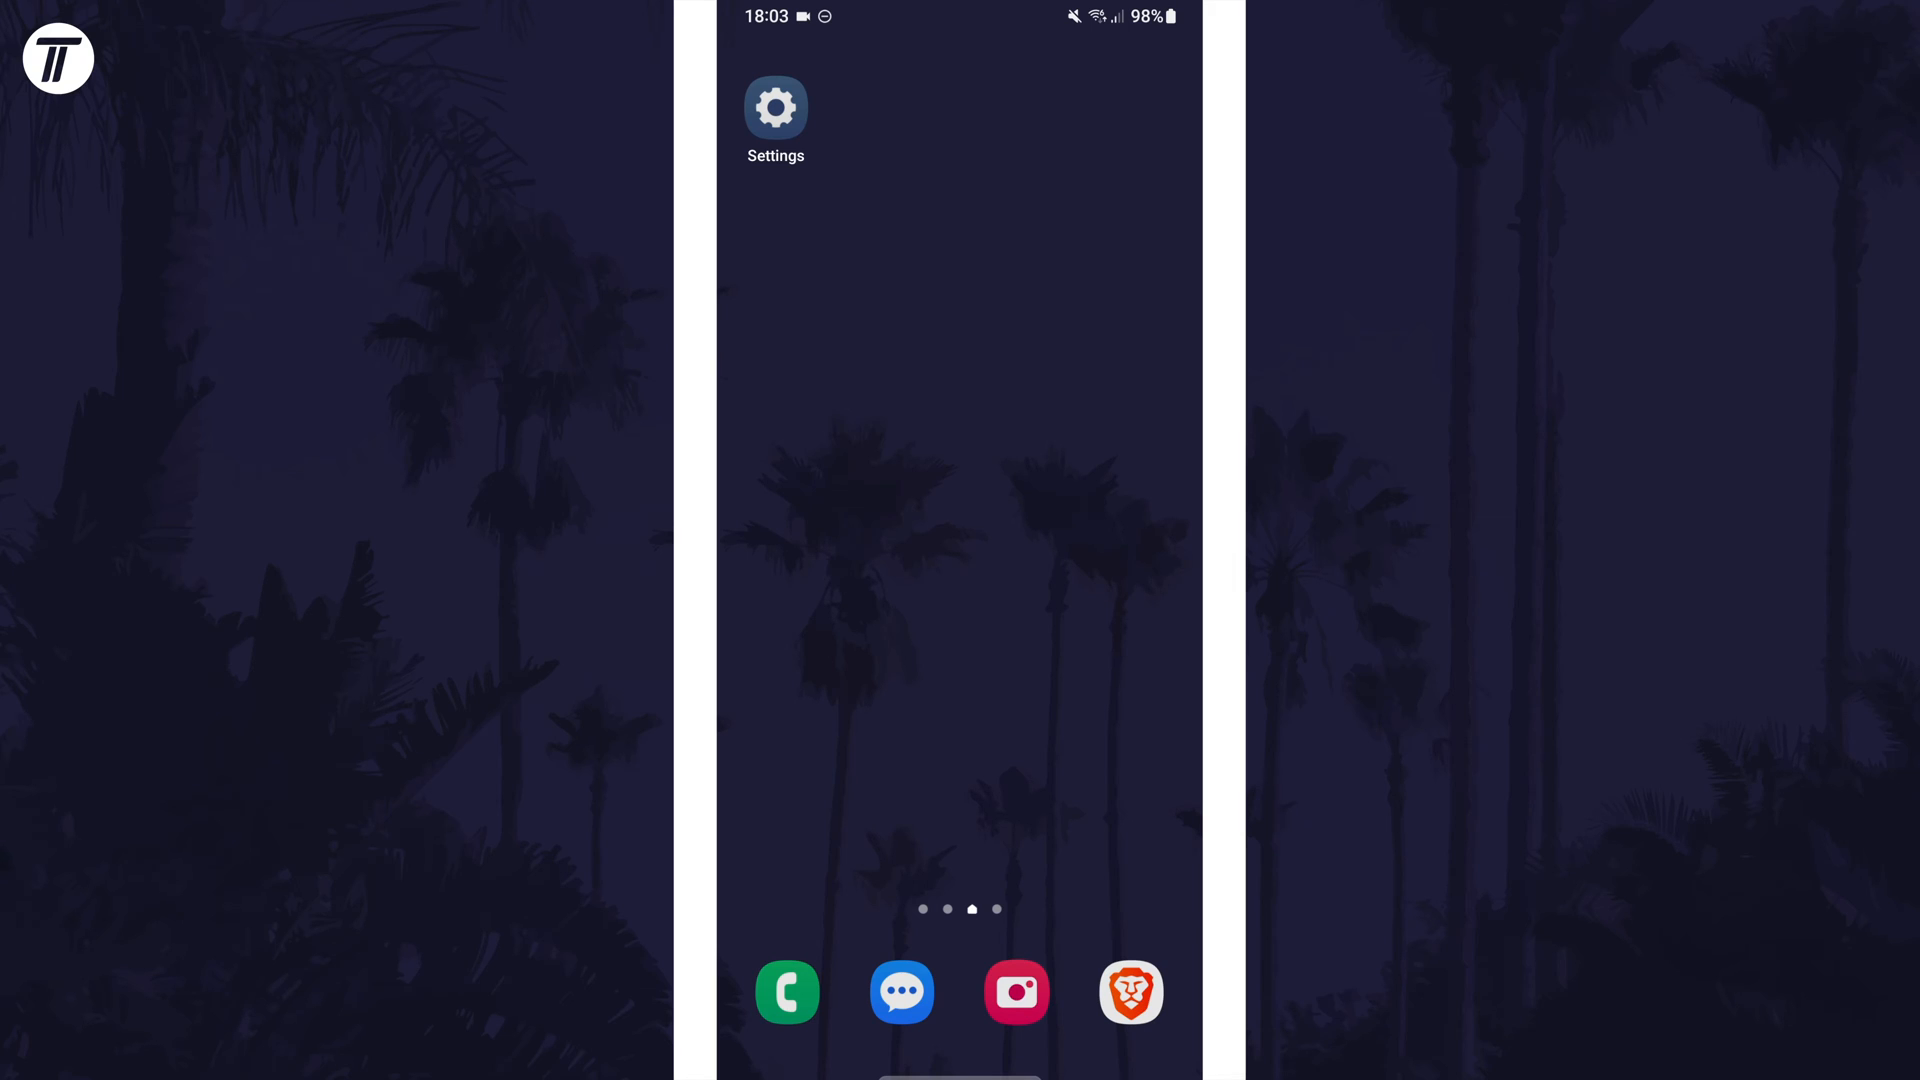
Launch the Settings app and scroll down the main settings list toward General management
{"action": "left_click", "coordinate": [775, 107]}
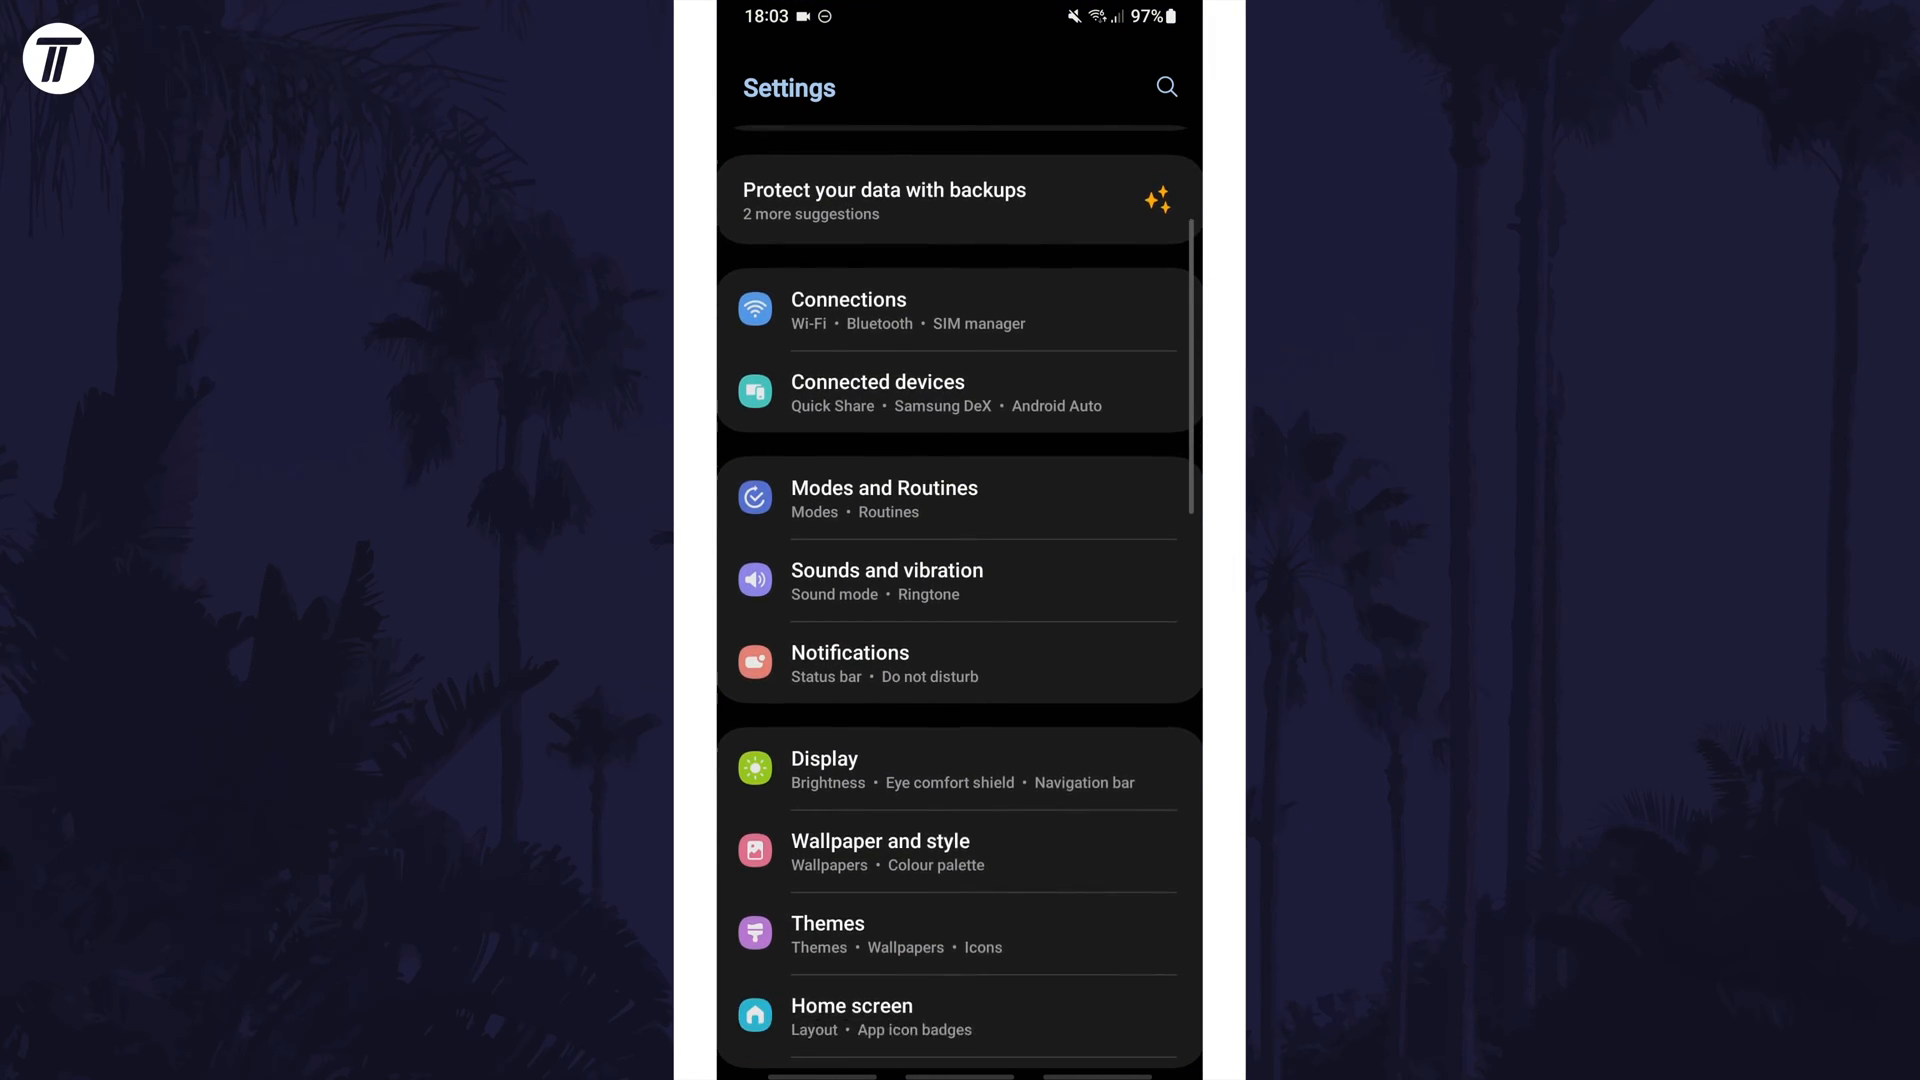
{"action": "scroll", "scroll_direction": "down", "scroll_amount": 3}
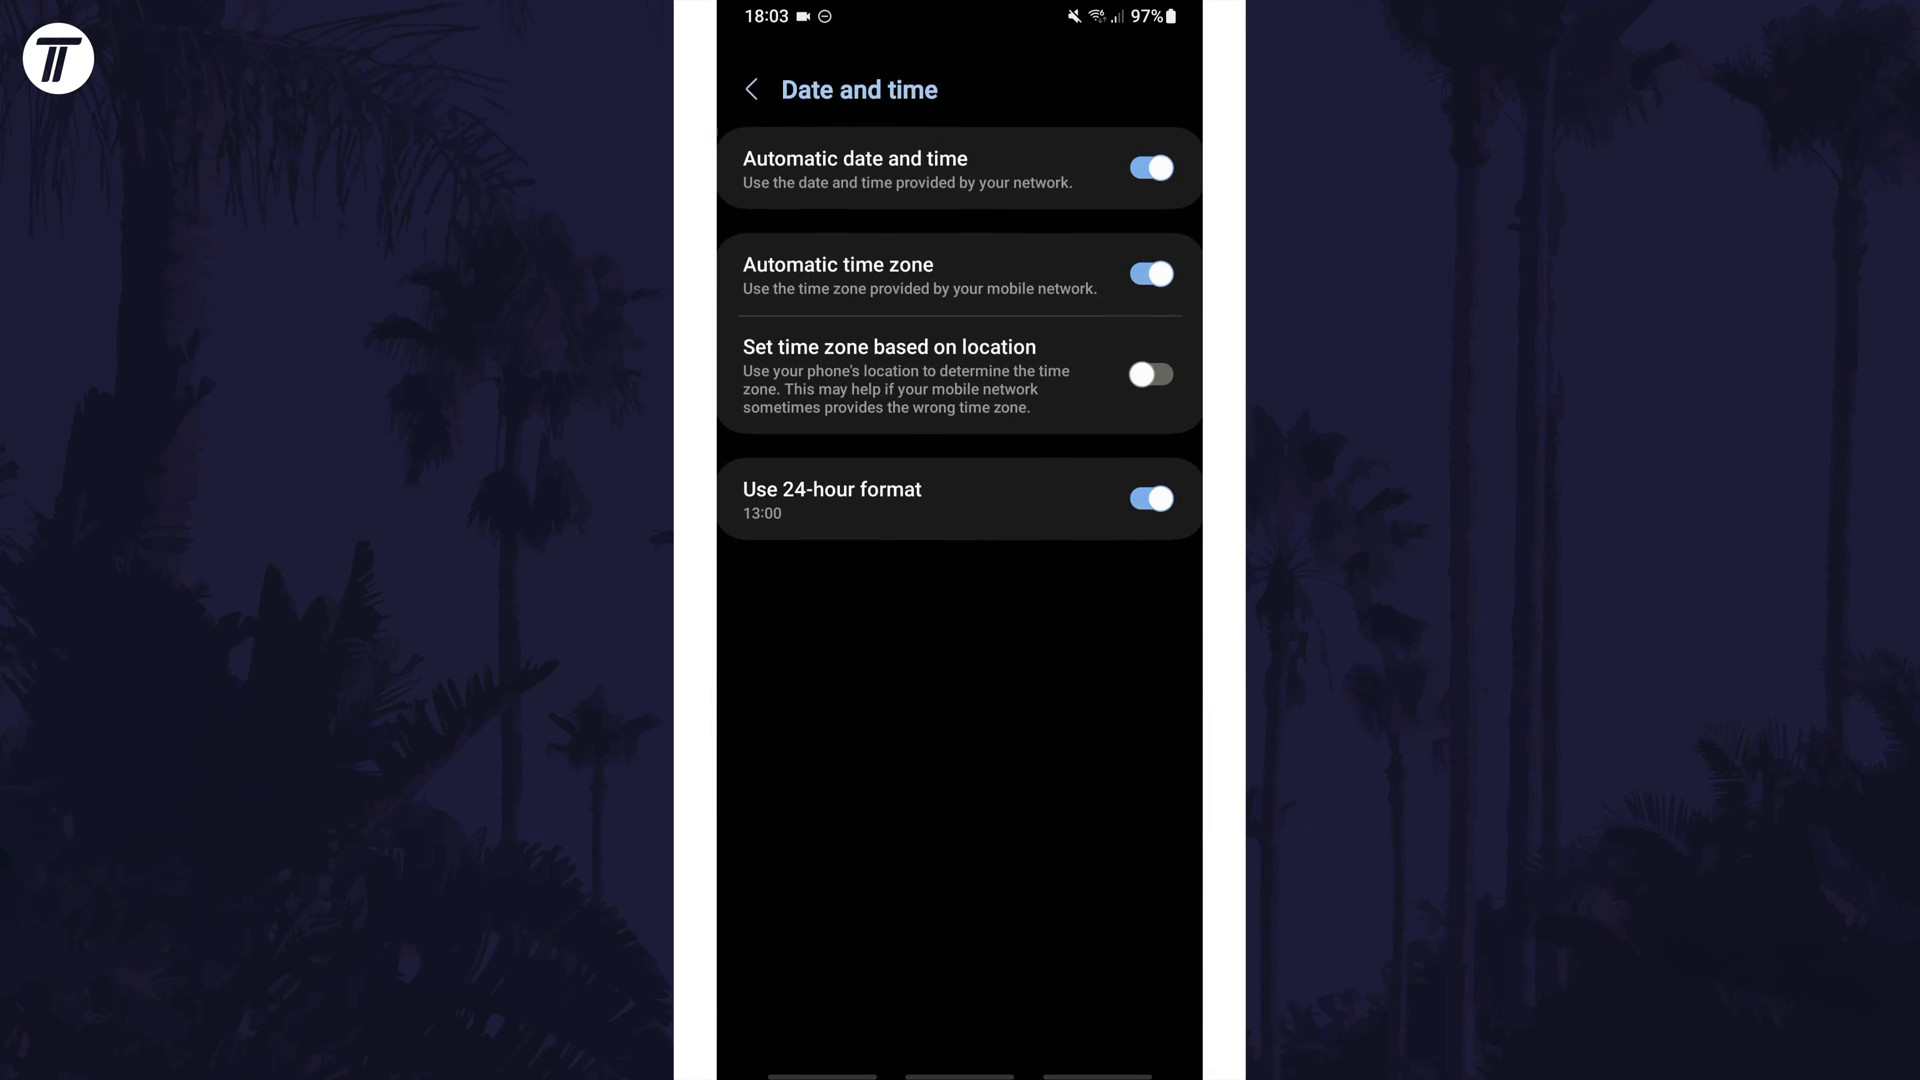
{"action": "left_click", "coordinate": [959, 498]}
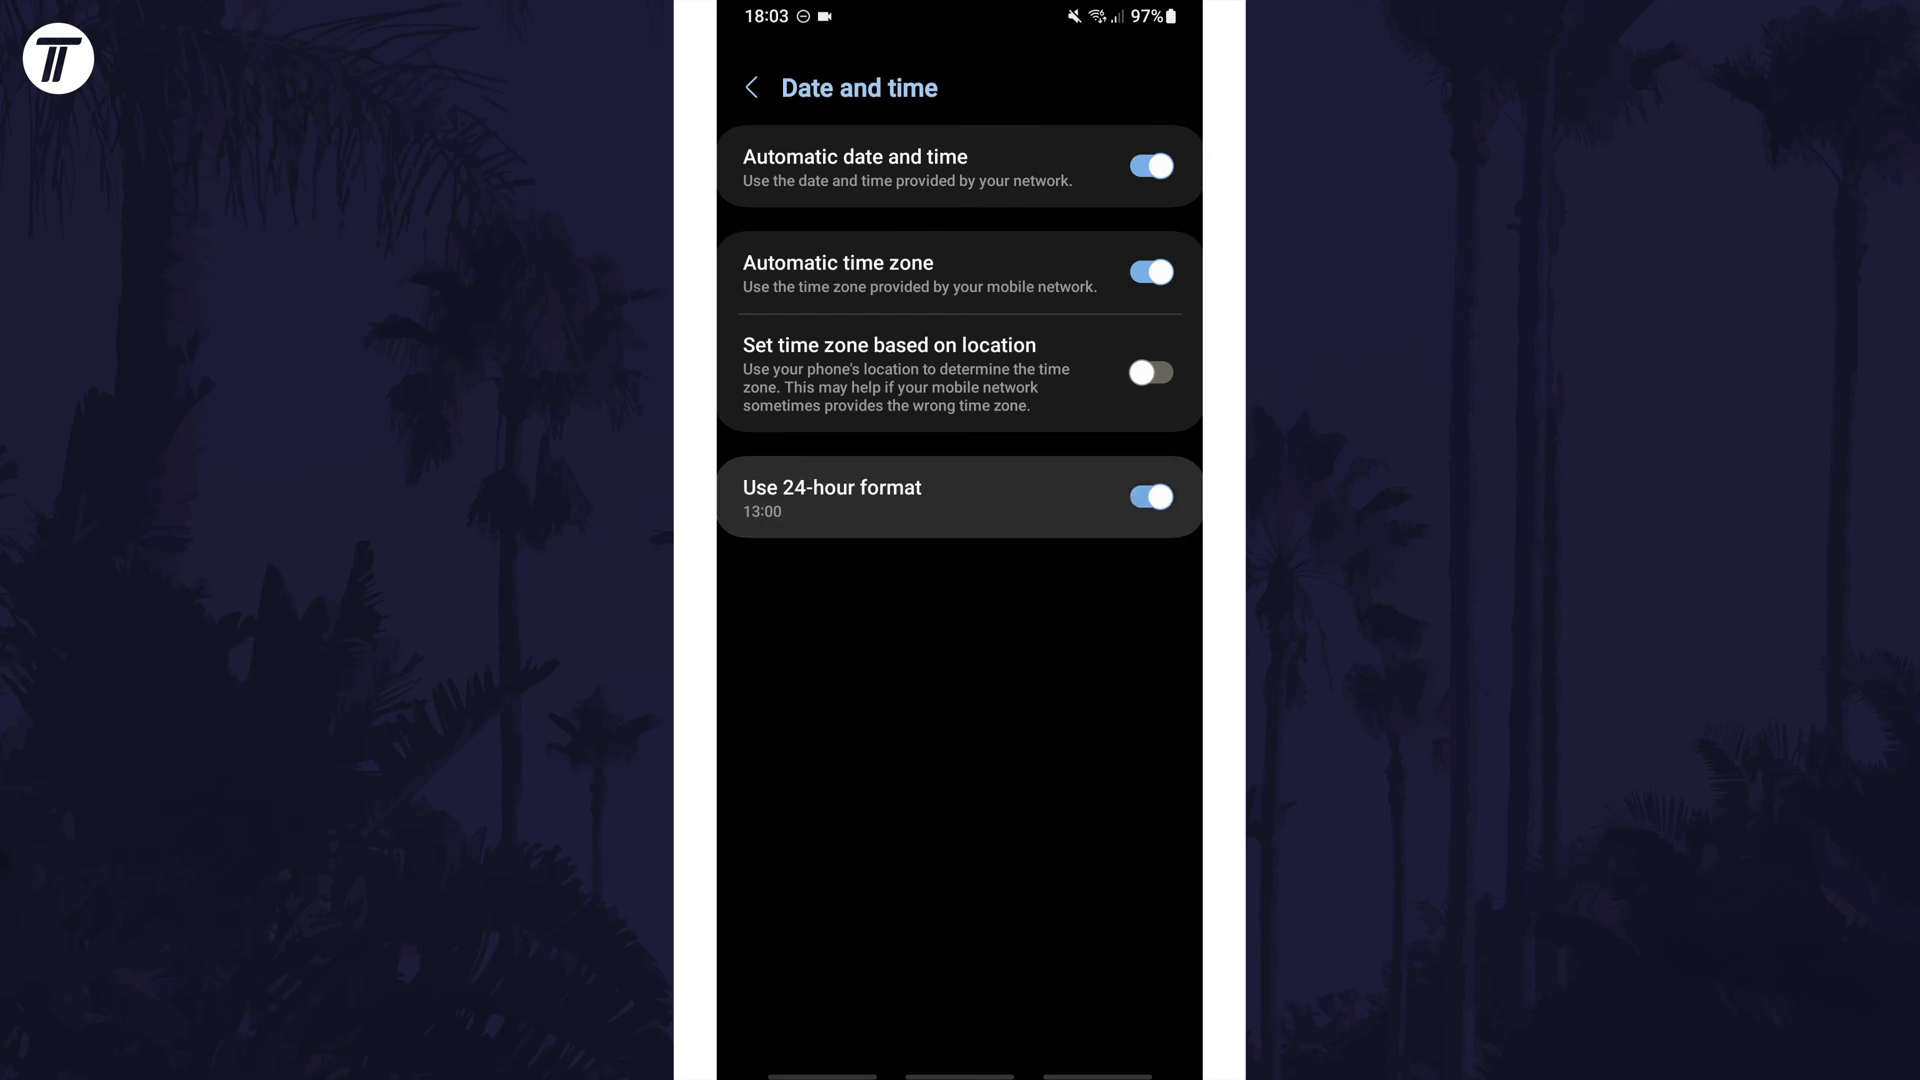
{"action": "left_click", "coordinate": [1149, 496]}
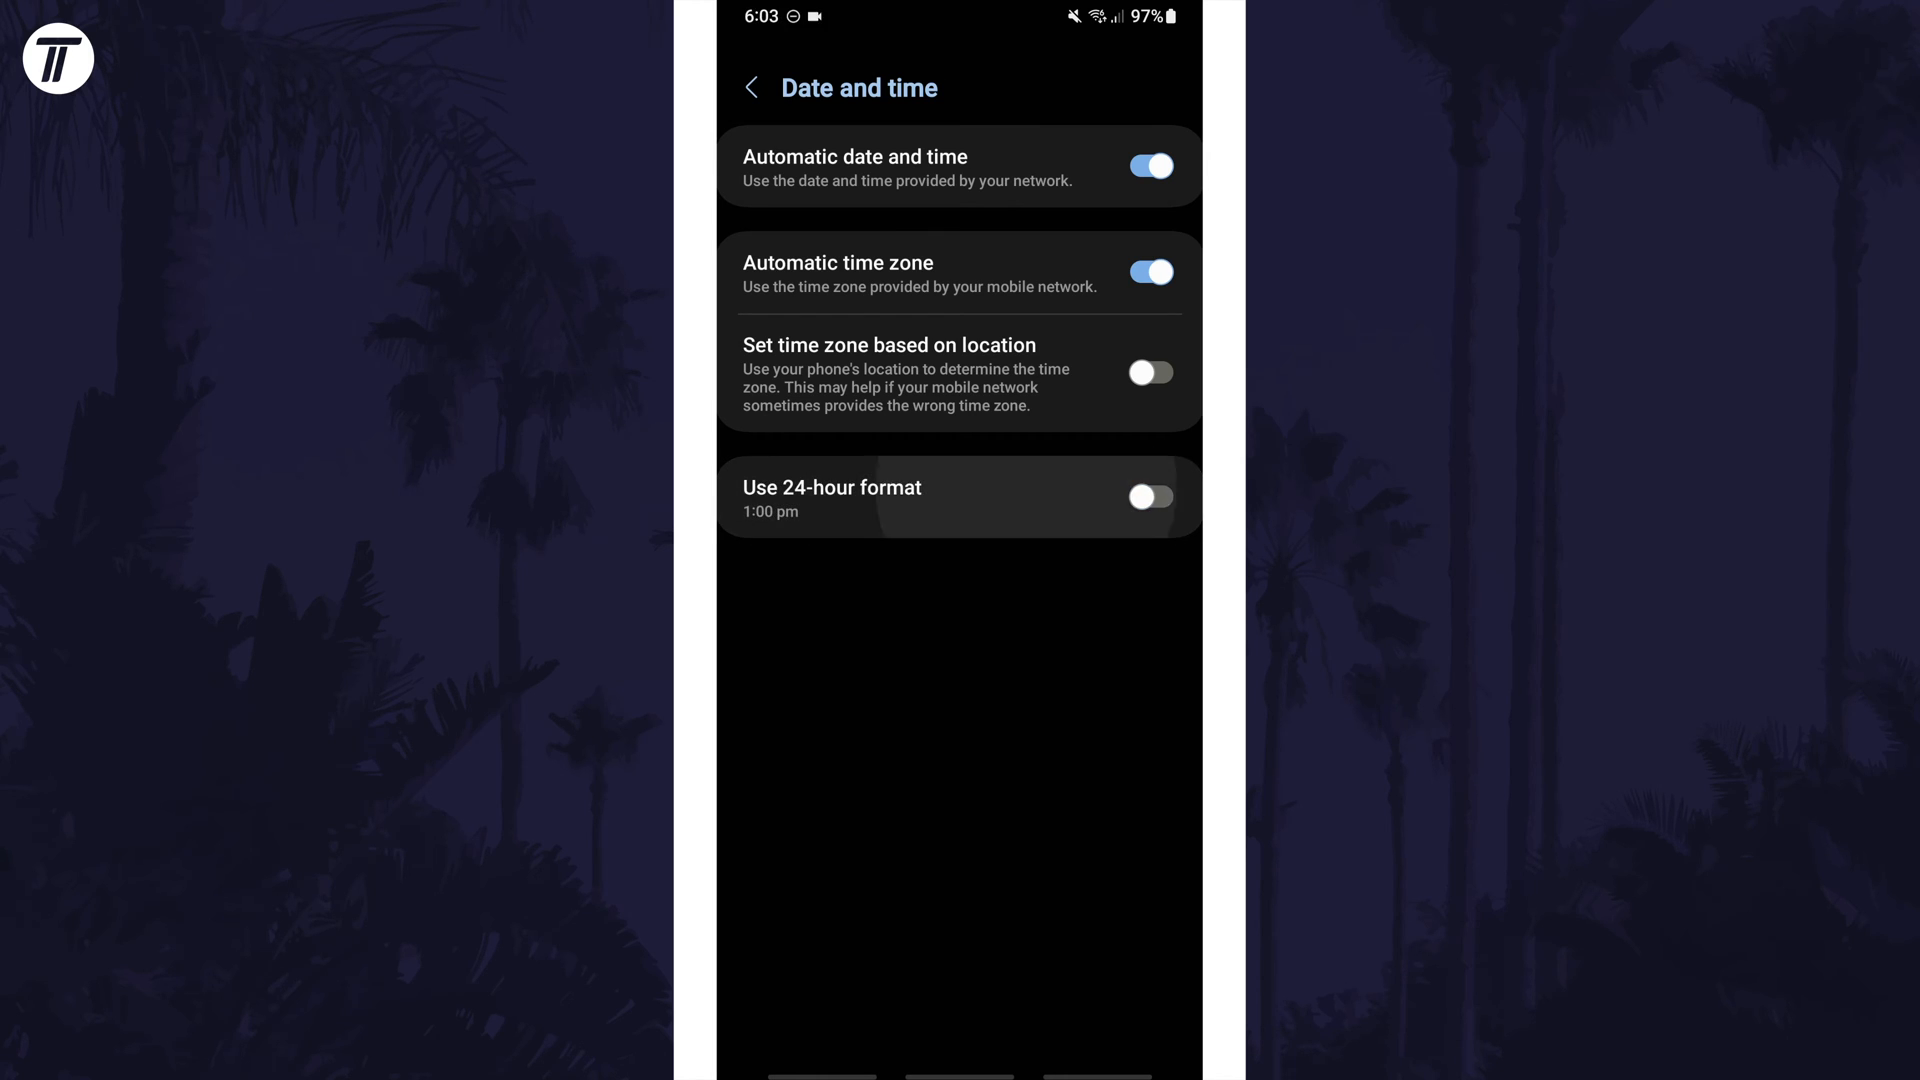
{"action": "left_click", "coordinate": [1149, 496]}
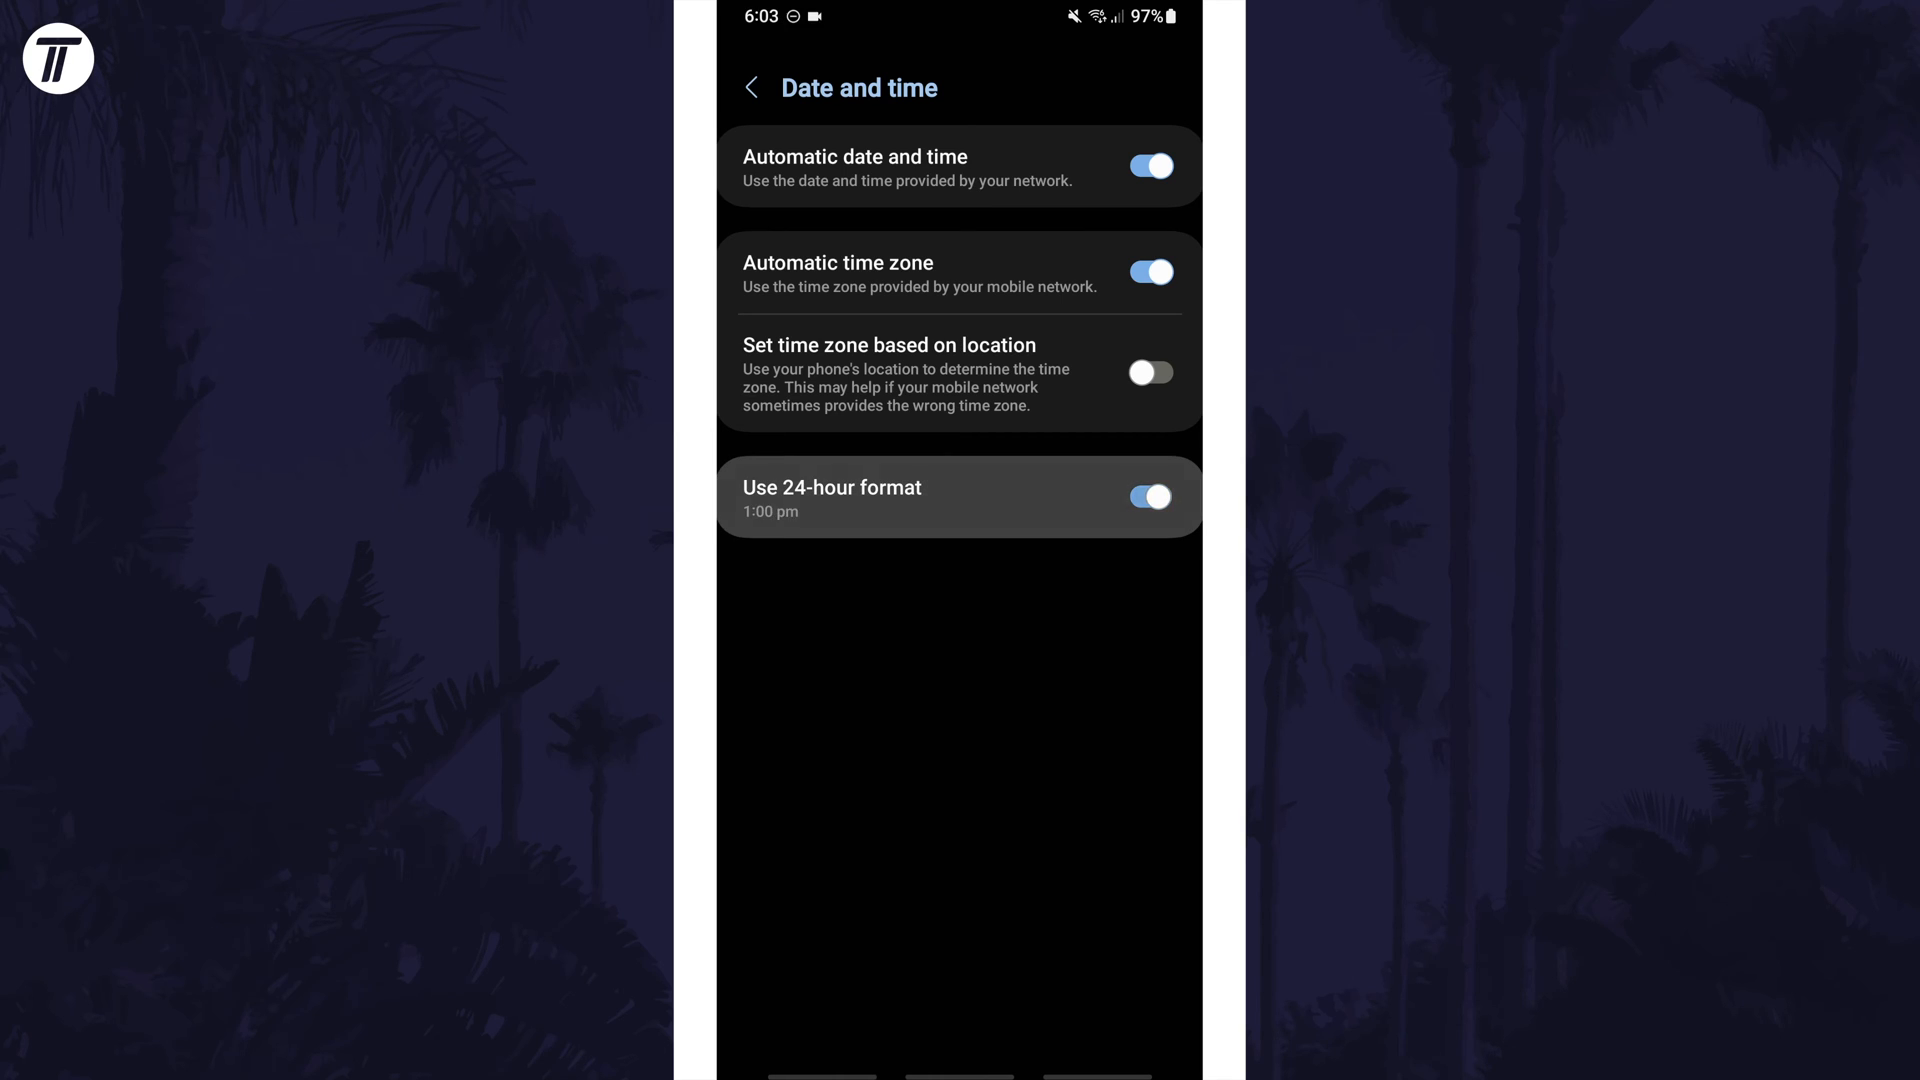
{"action": "left_click", "coordinate": [1147, 496]}
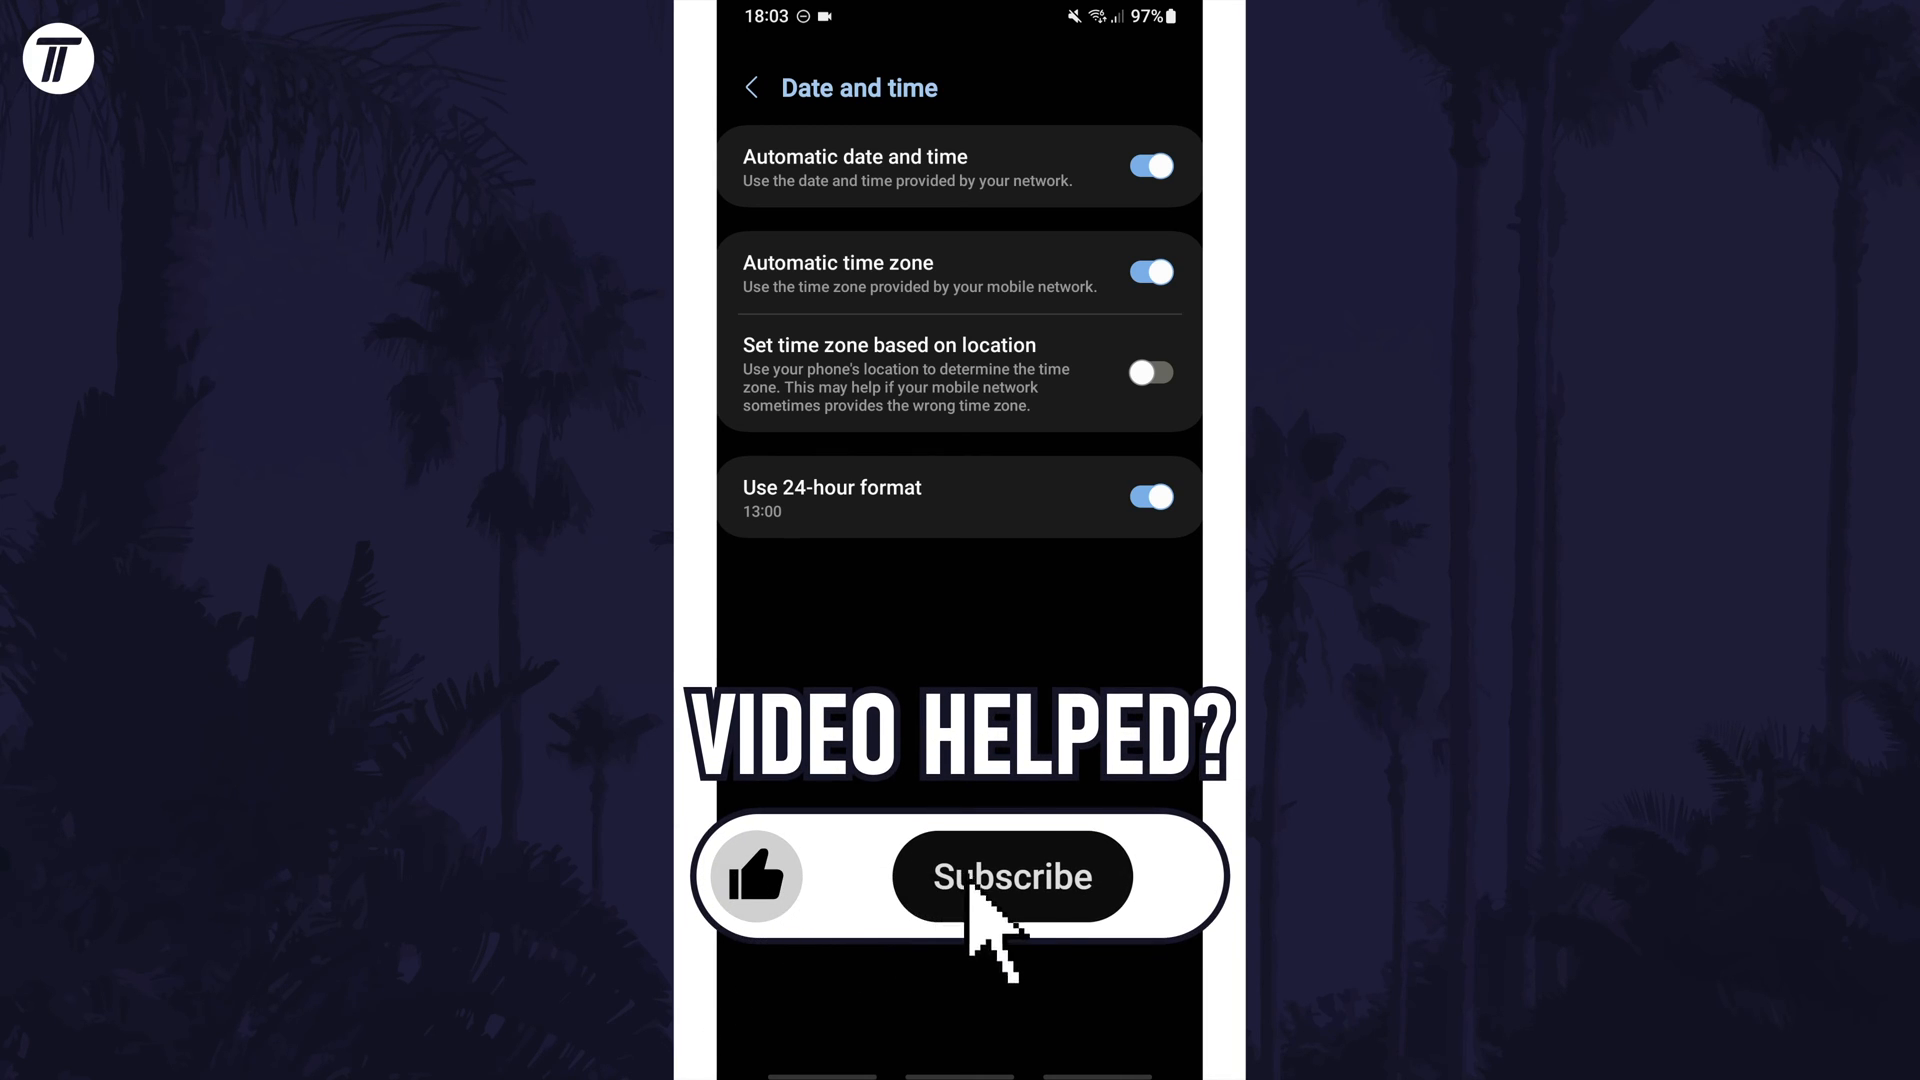
{"action": "left_click", "coordinate": [1011, 876]}
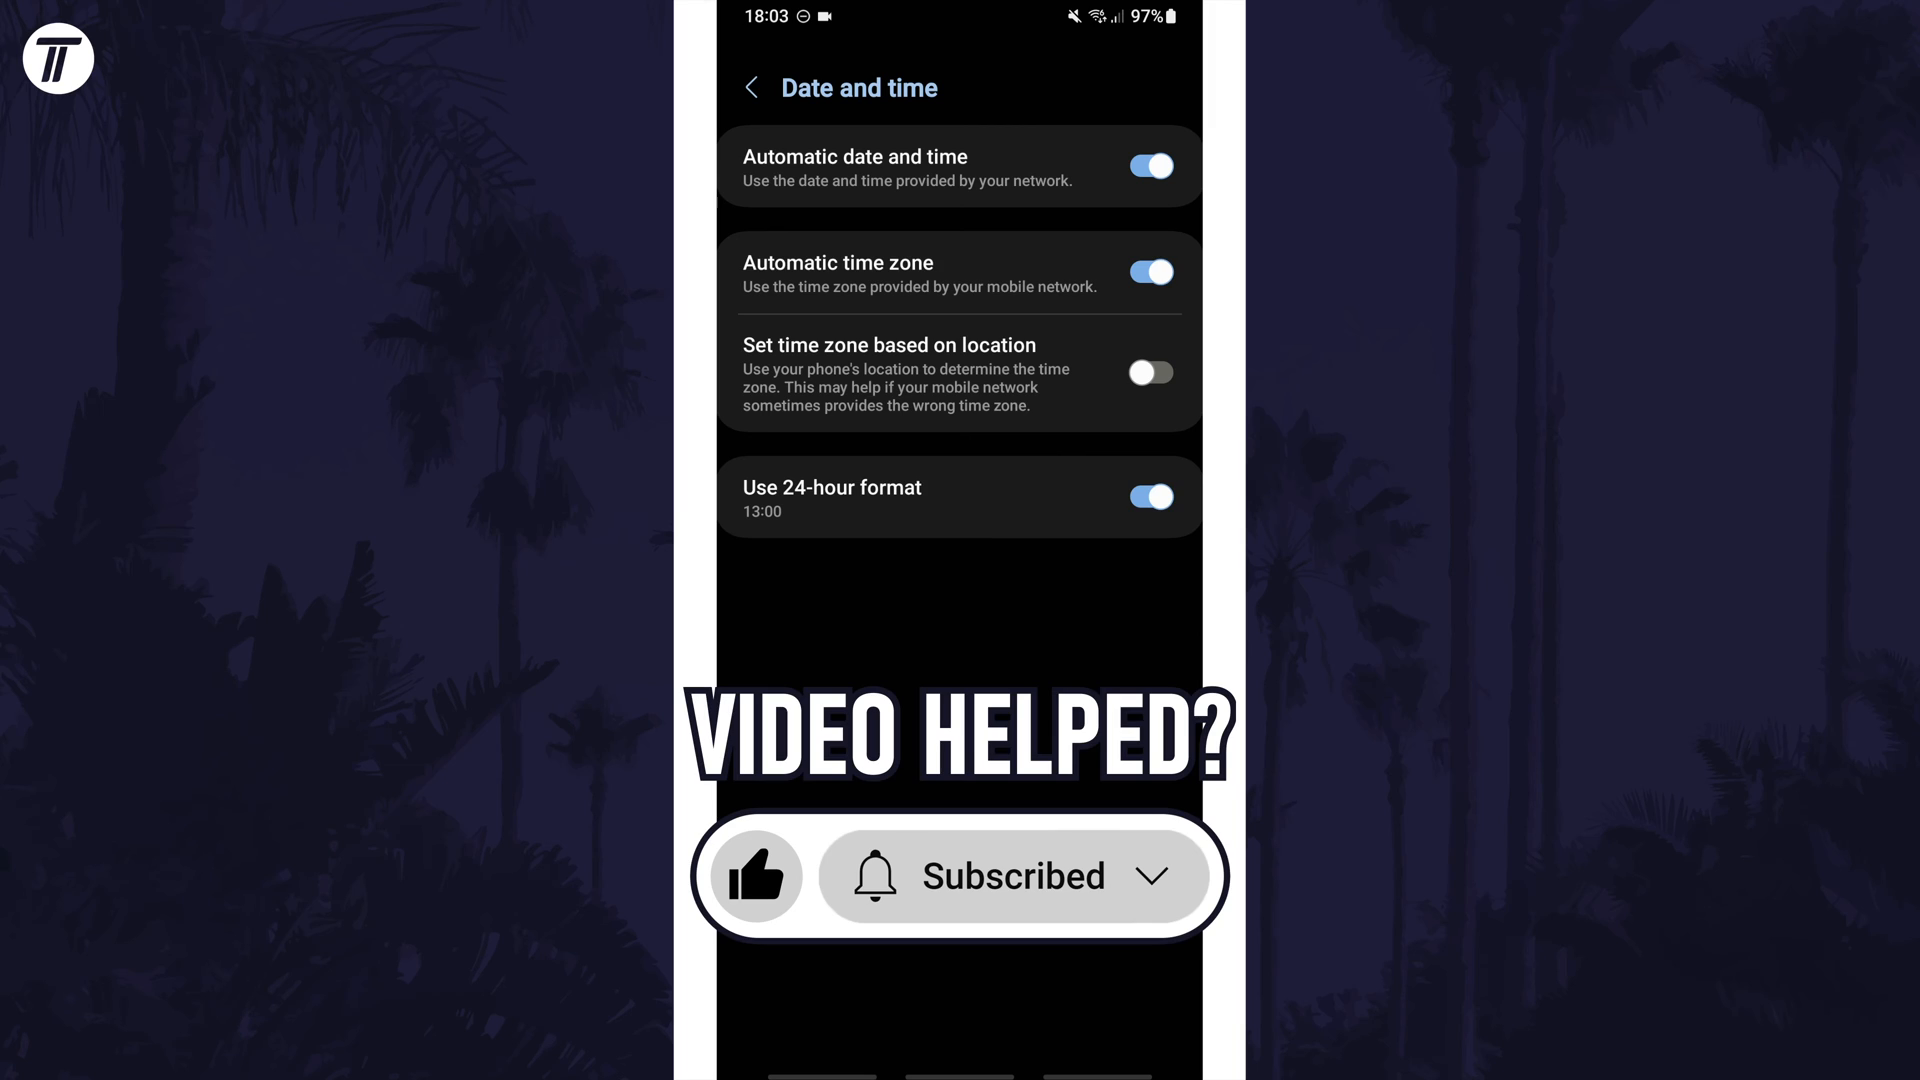